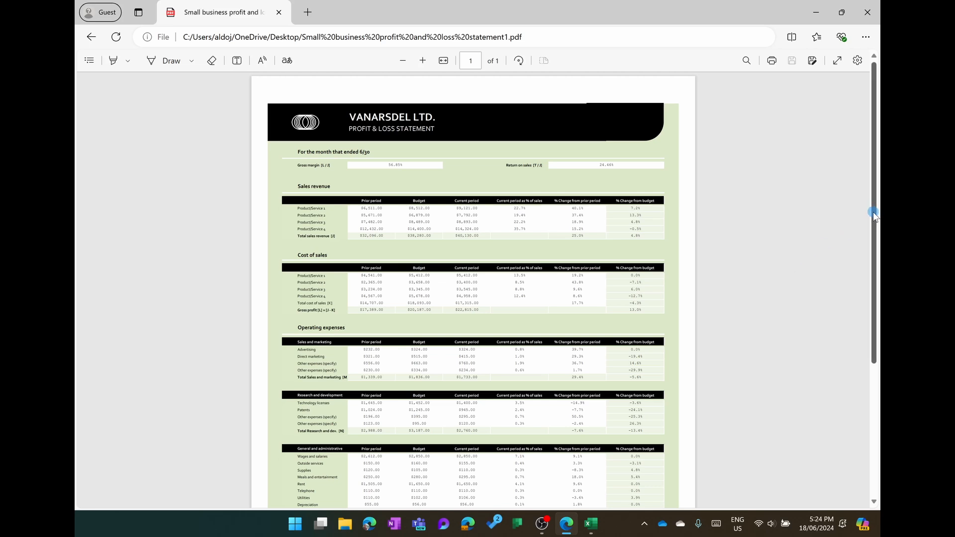
Step: Start a Get Data import from a PDF file via the Data ribbon
scroll("down", 3)
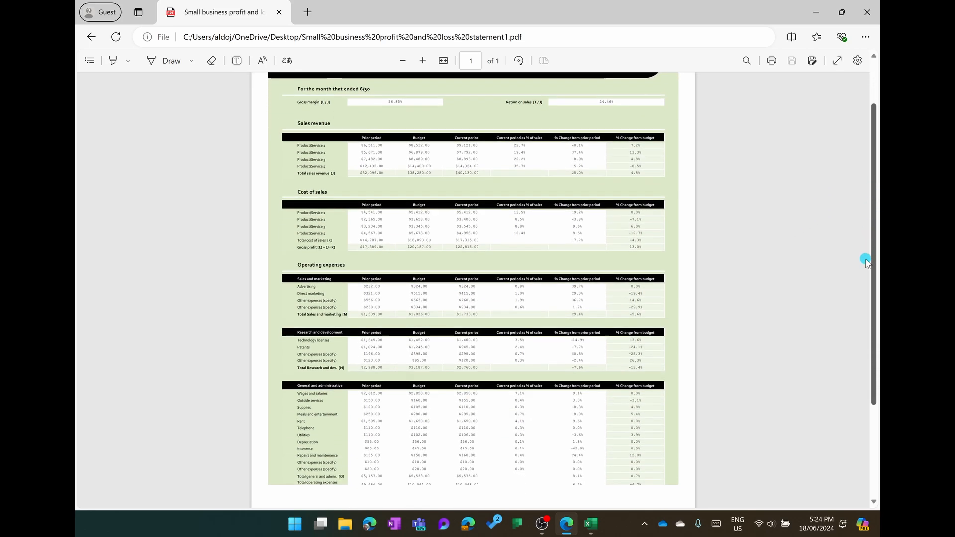
scroll("down", 3)
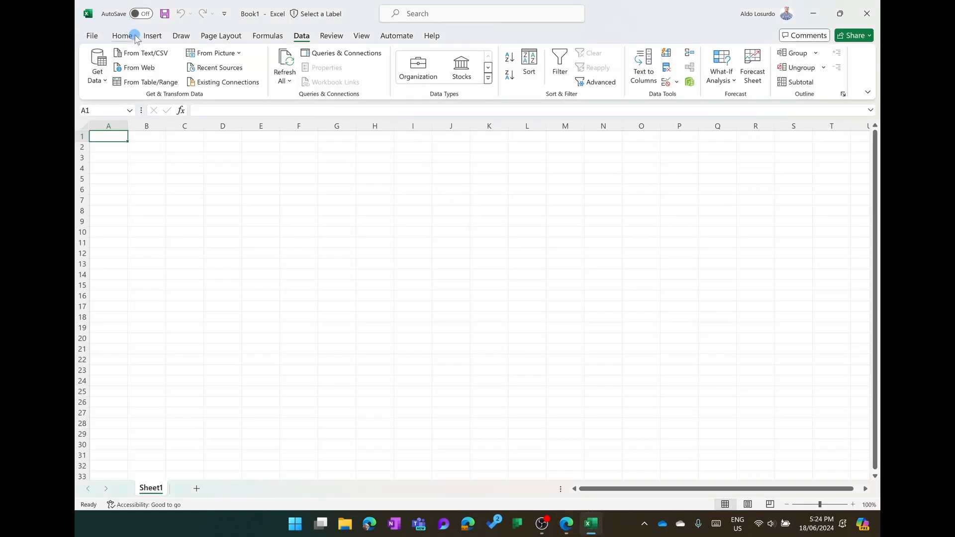
left_click(121, 36)
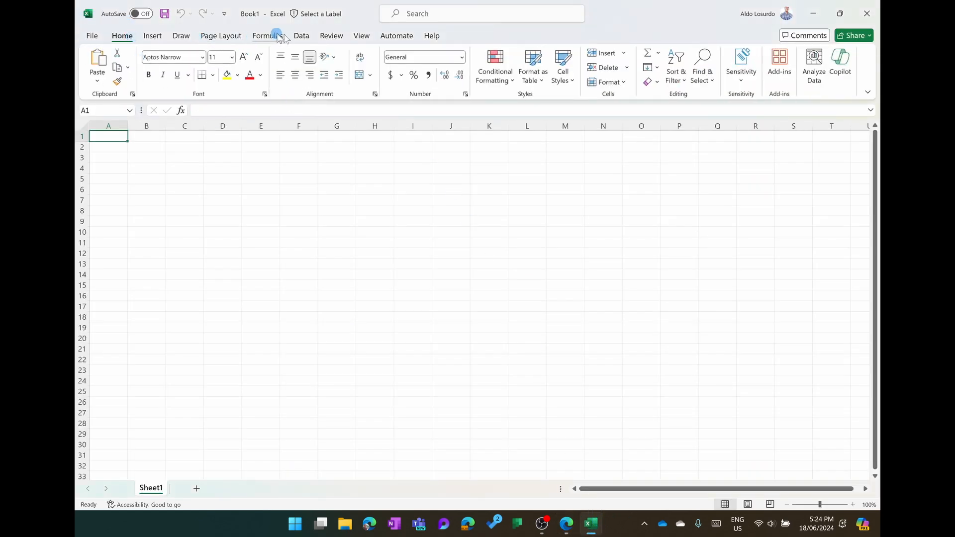
left_click(301, 36)
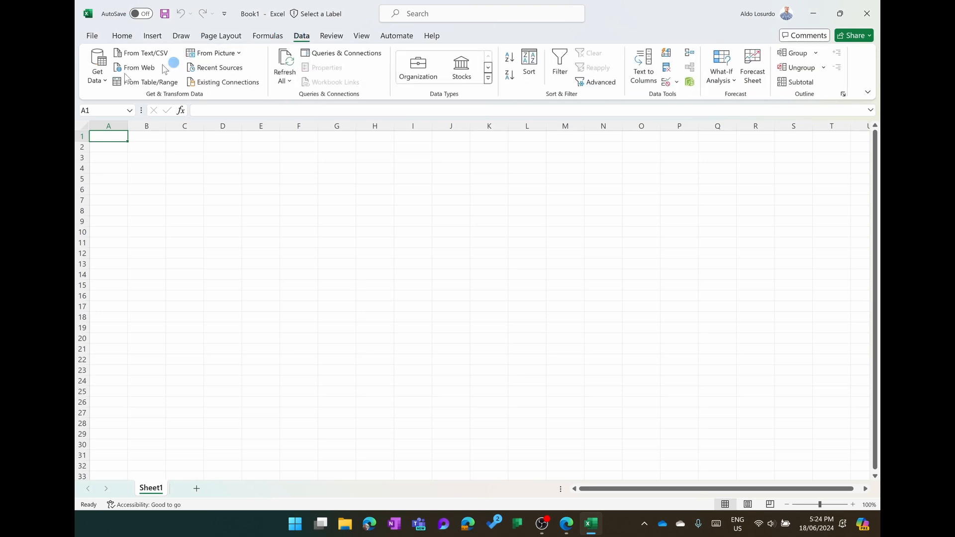
mouse_move(97, 67)
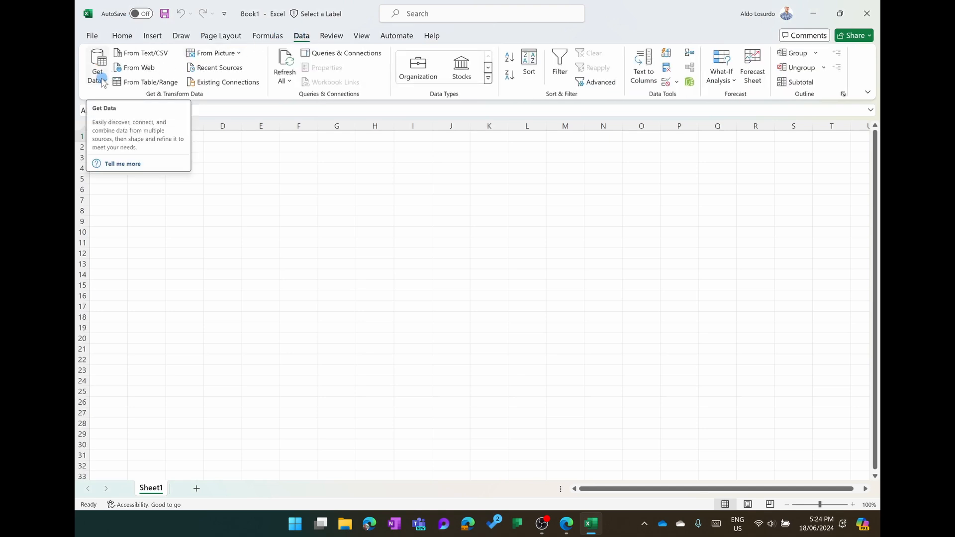
left_click(97, 63)
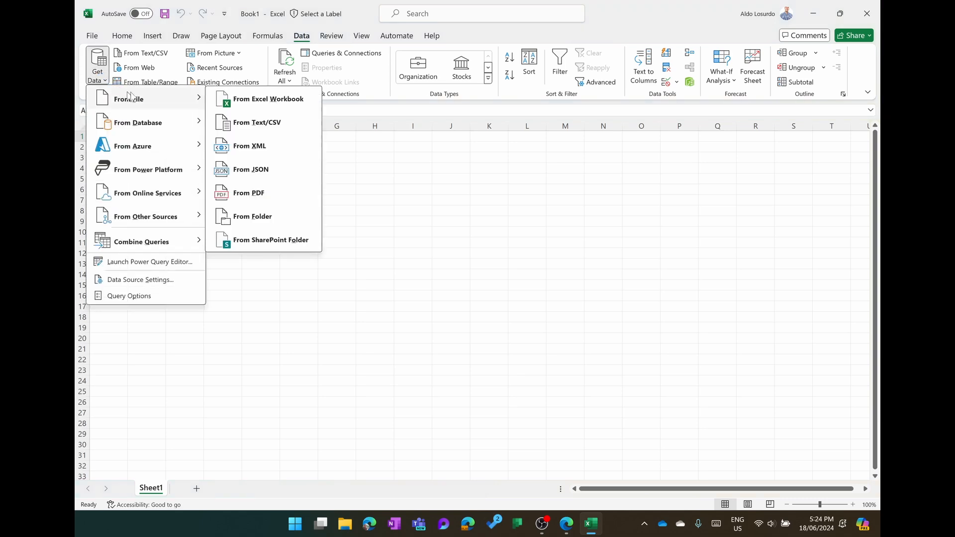
mouse_move(266, 98)
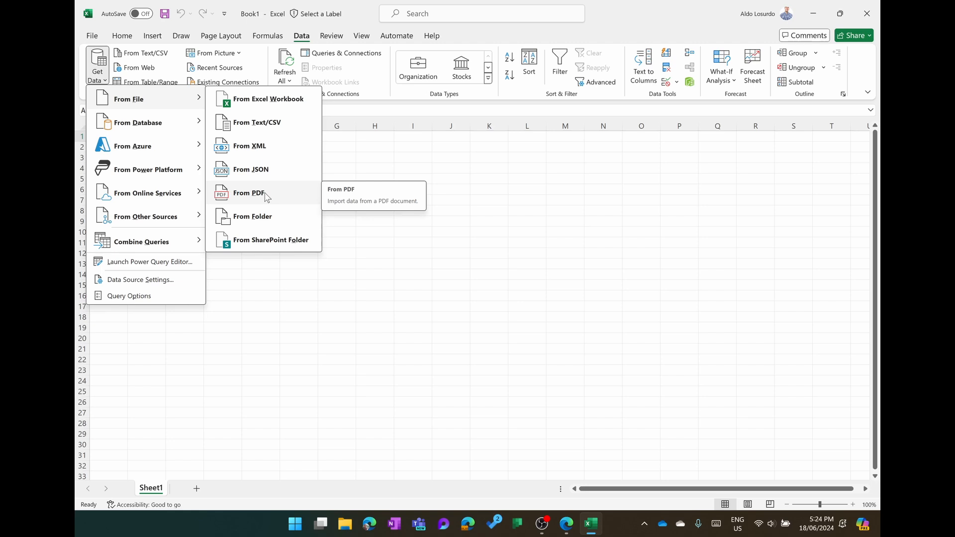
mouse_move(262, 198)
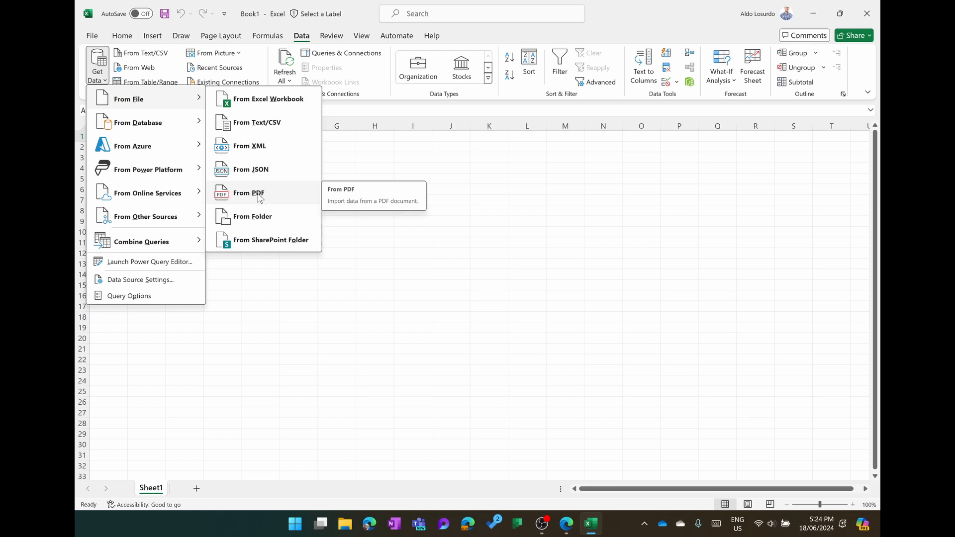
left_click(248, 193)
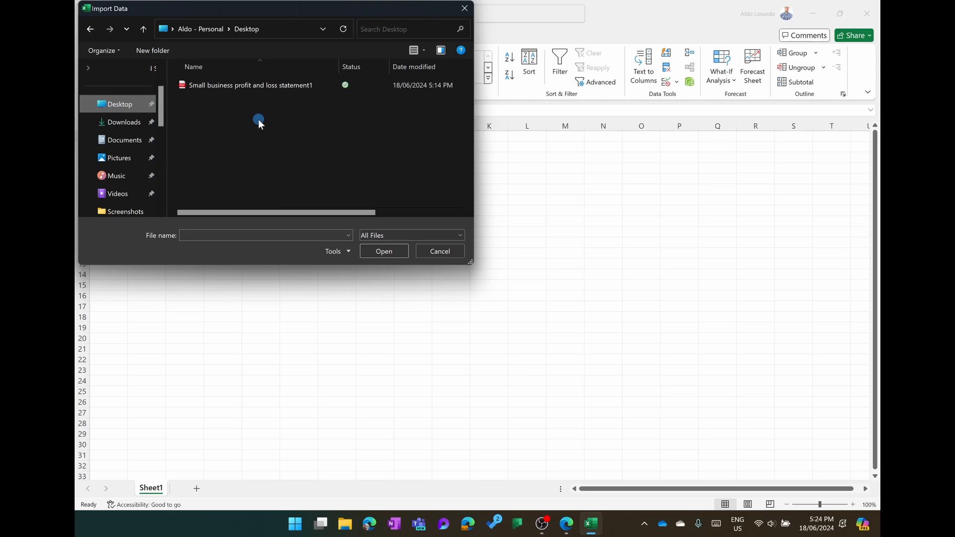
Step: Import the Small business profit and loss statement1 PDF from the Desktop into the Navigator
left_click(250, 85)
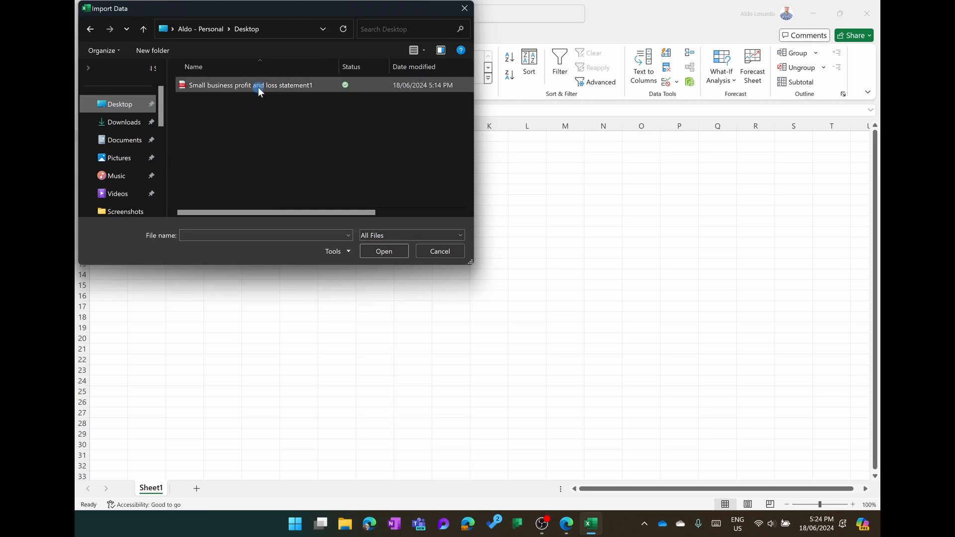
left_click(250, 85)
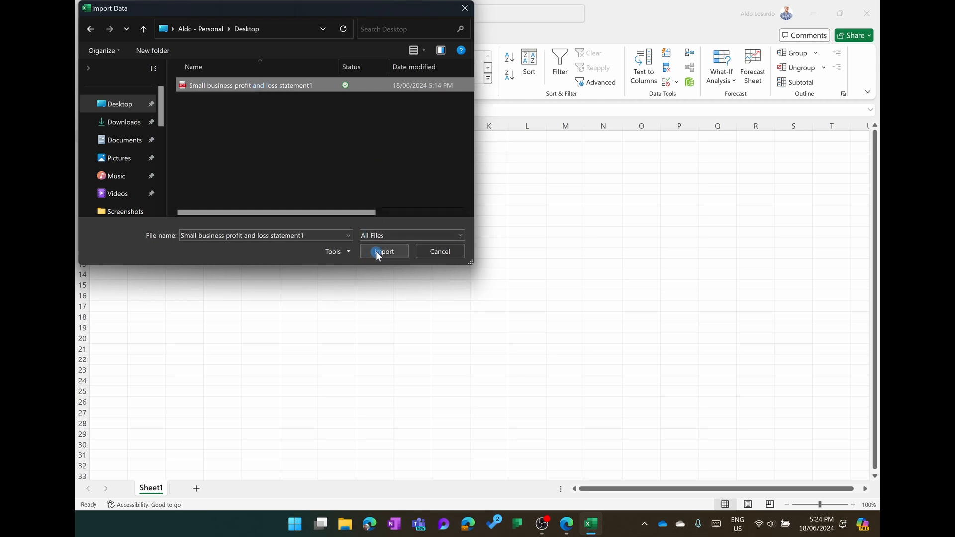
left_click(384, 250)
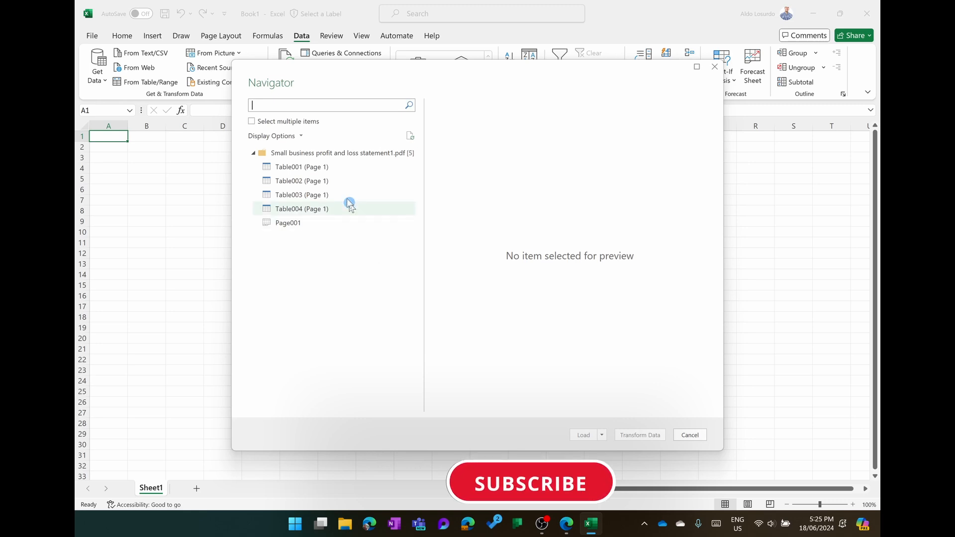
Step: Preview Table001 through Table004 in the Navigator and compare against the PDF
left_click(300, 166)
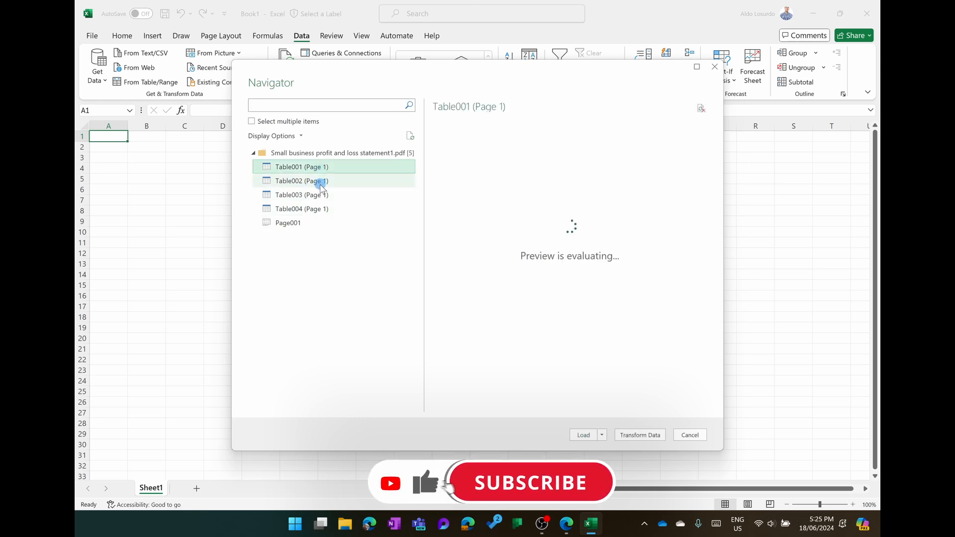
left_click(301, 180)
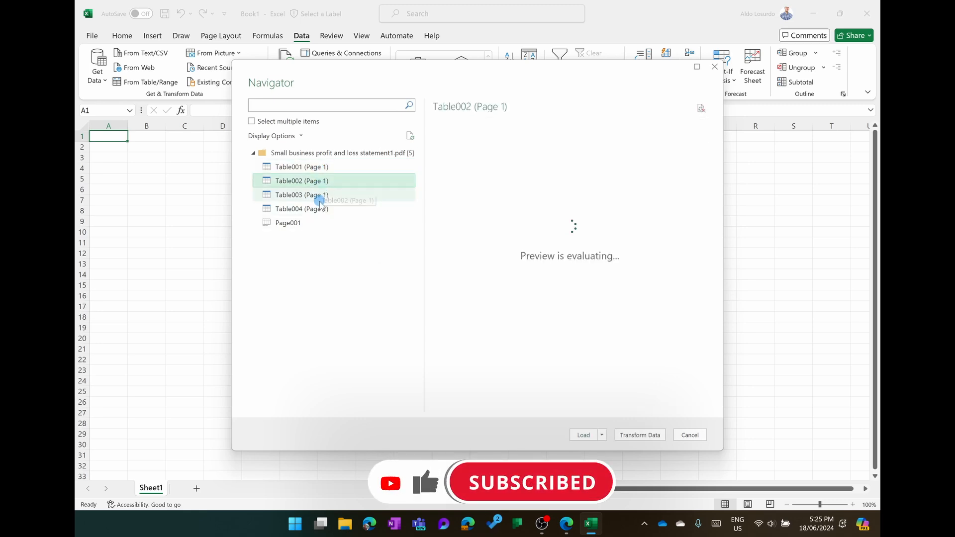
left_click(301, 194)
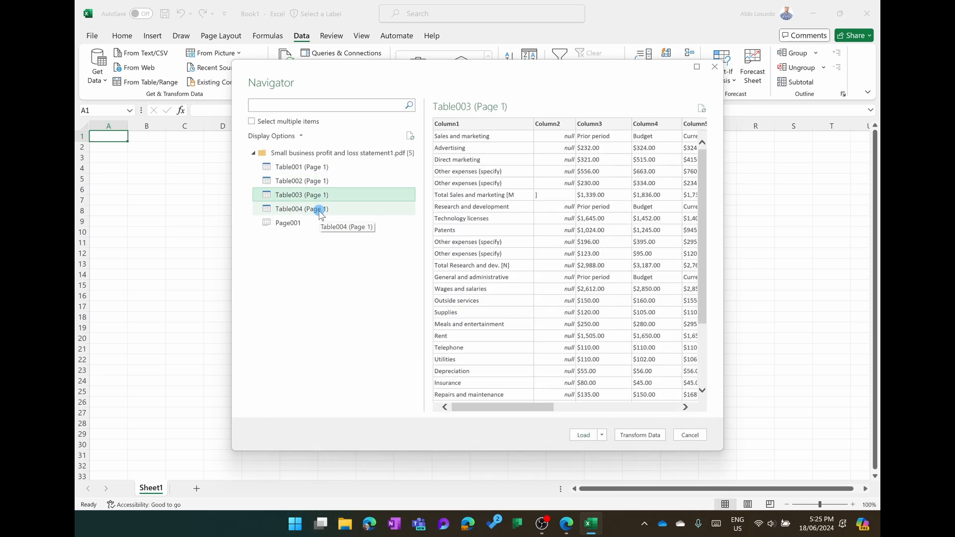
left_click(301, 209)
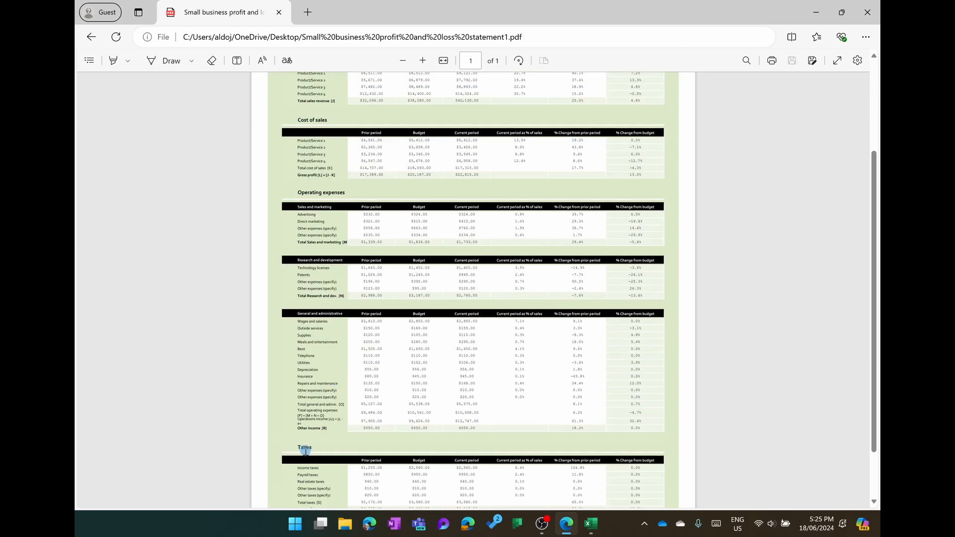
key("alt+tab")
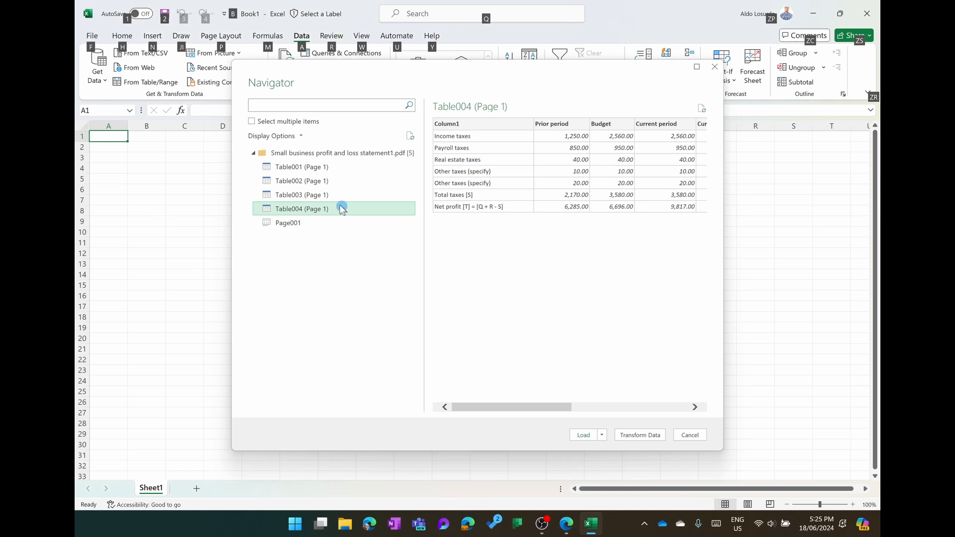
Step: Return to Table001's preview and bring up its load options
left_click(300, 166)
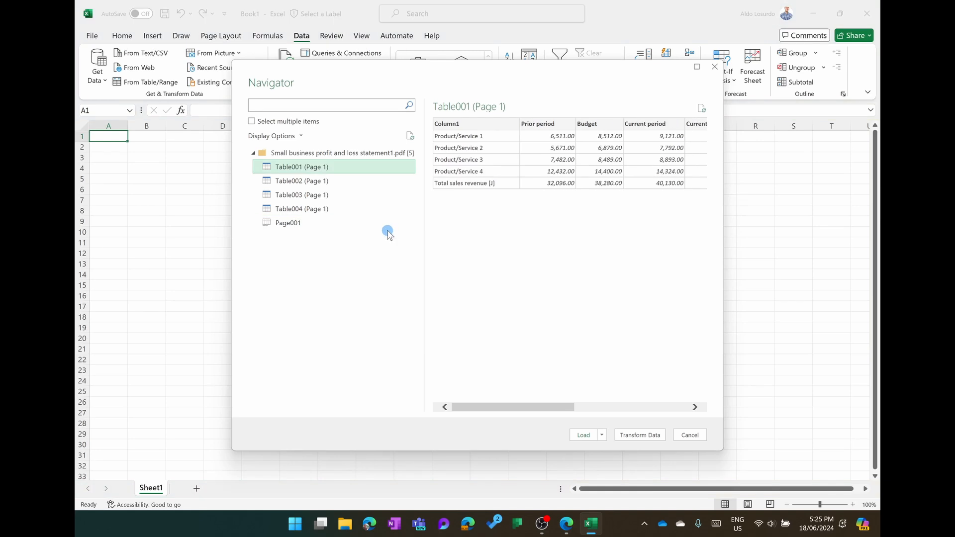
mouse_move(628, 373)
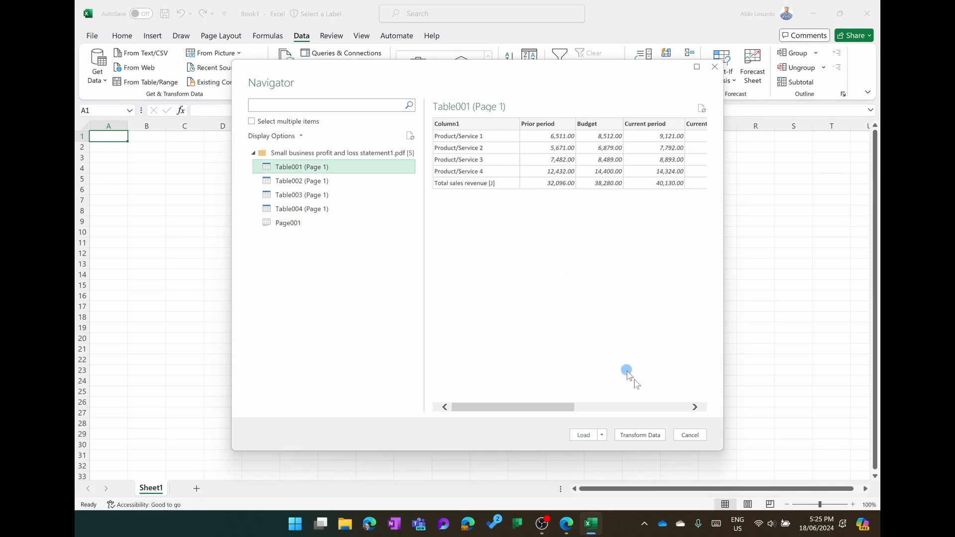
left_click(583, 435)
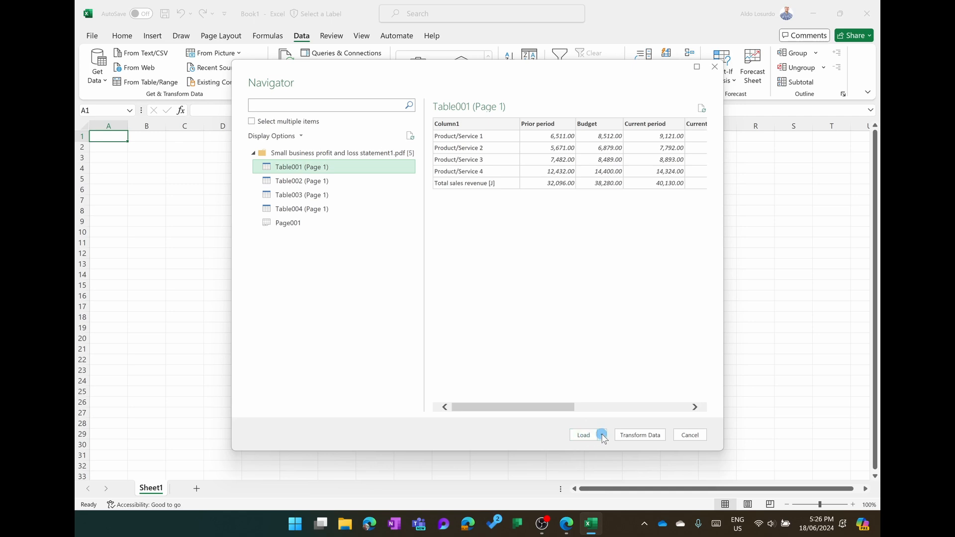
left_click(602, 435)
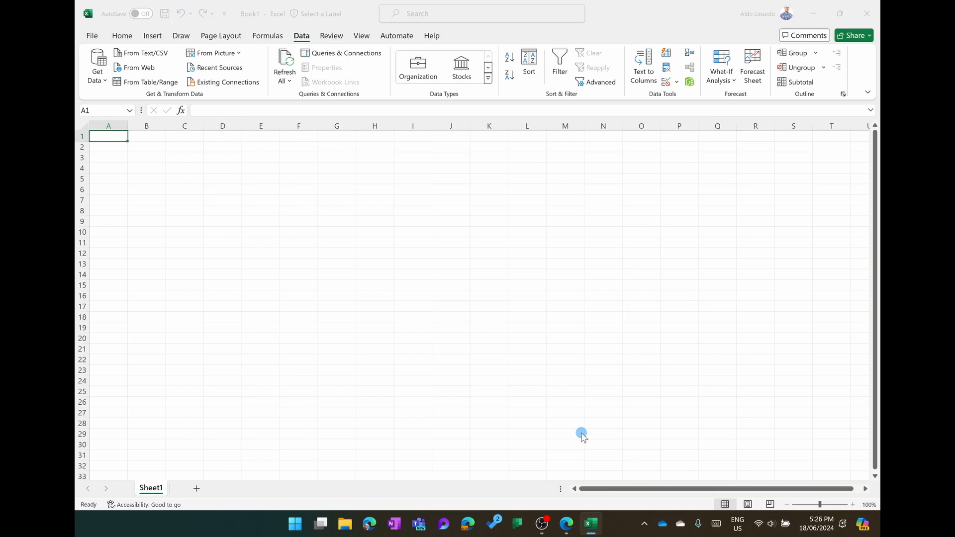
Step: Load Table001 to a new sheet and restyle it as White, Table Style Medium 1
left_click(341, 53)
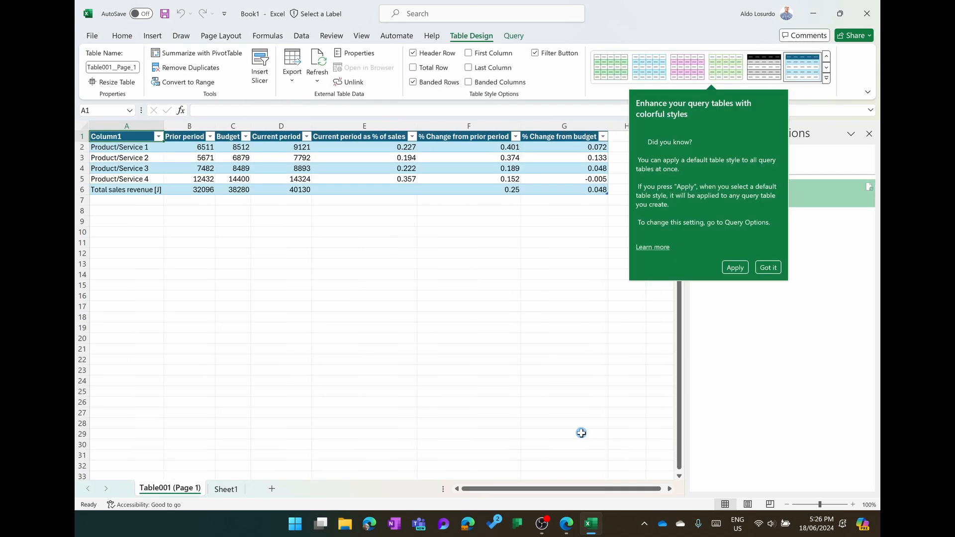
mouse_move(587, 248)
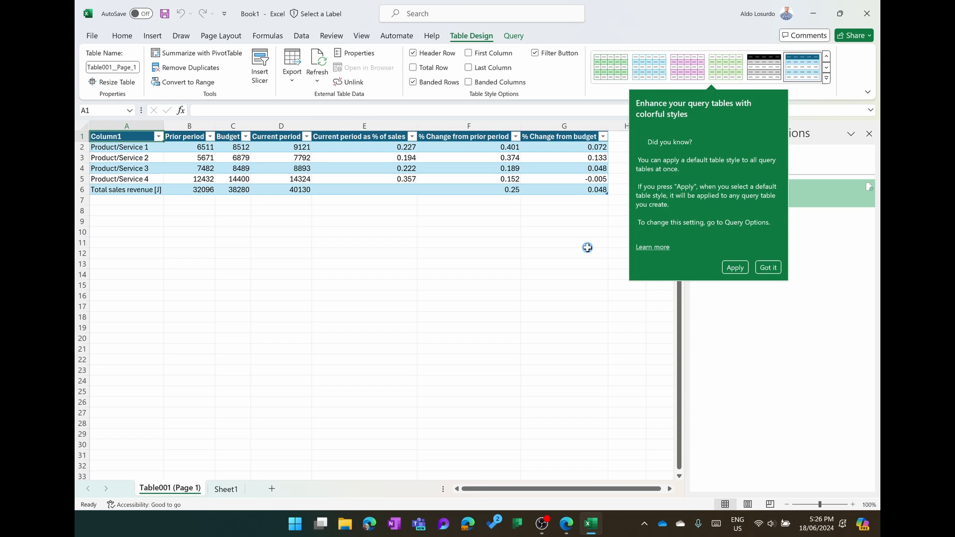
mouse_move(656, 159)
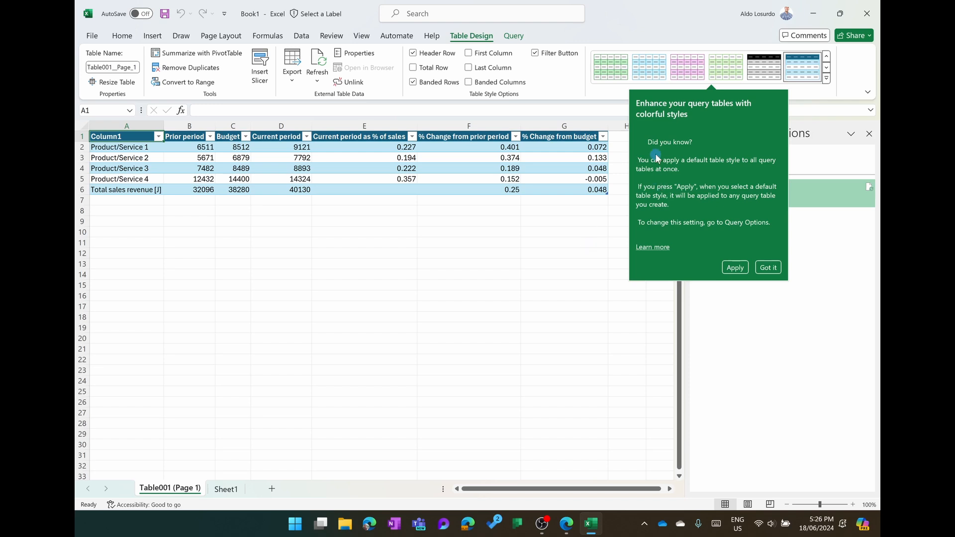
mouse_move(658, 104)
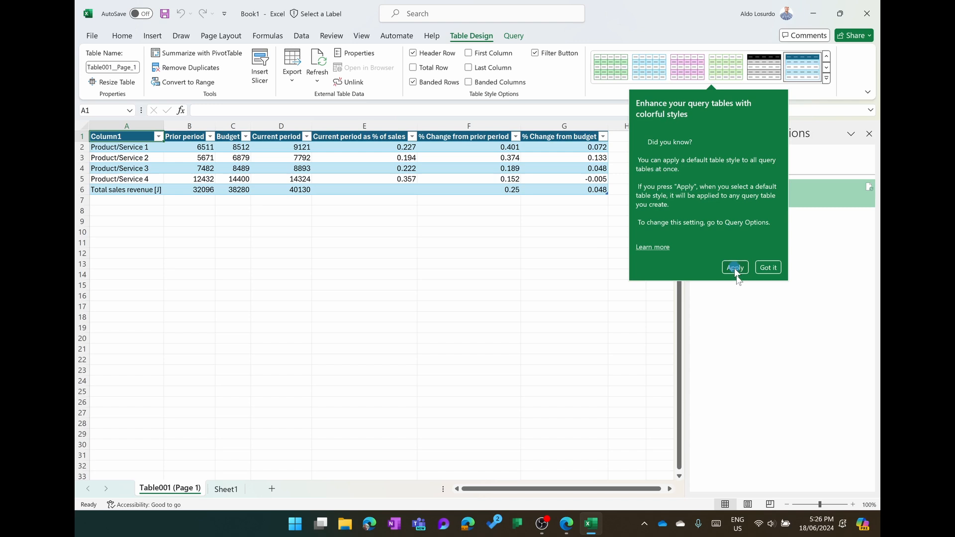
left_click(733, 268)
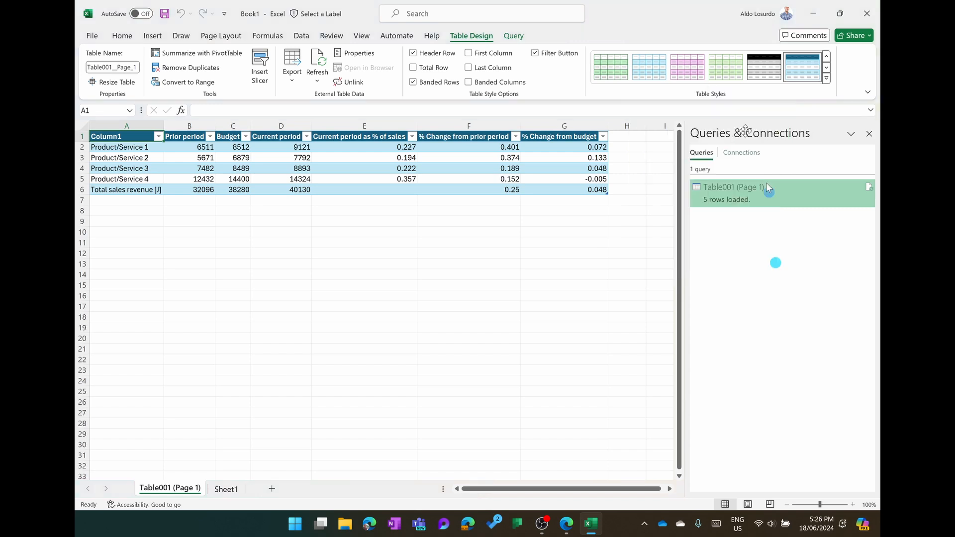
mouse_move(763, 66)
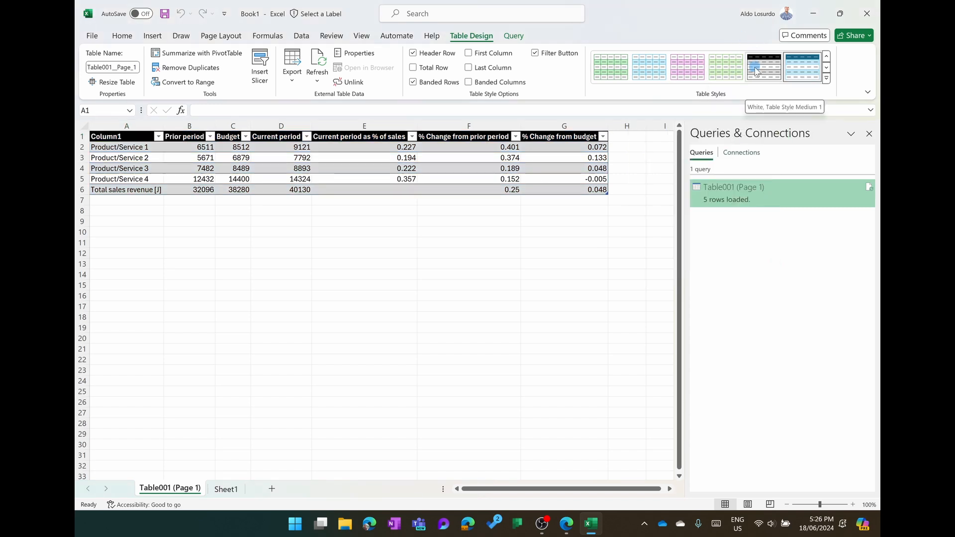
left_click(763, 67)
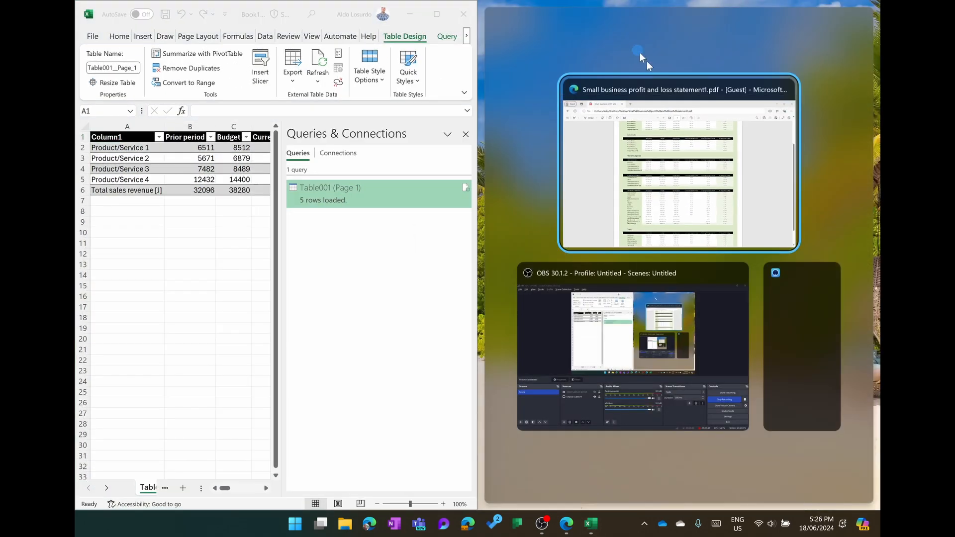
Step: Snap the PDF beside Excel, hide the Queries pane and select the B2:D6 figures
left_click(677, 89)
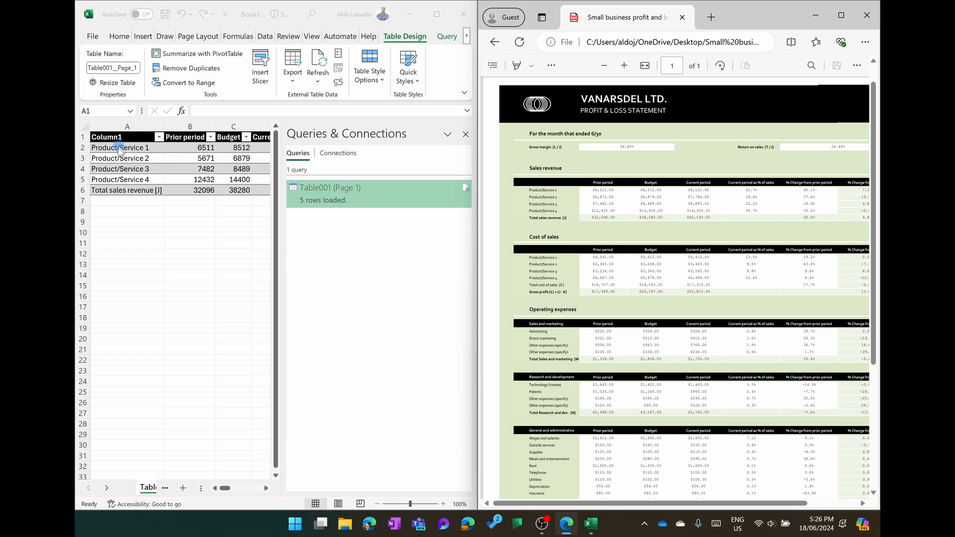
left_click(126, 147)
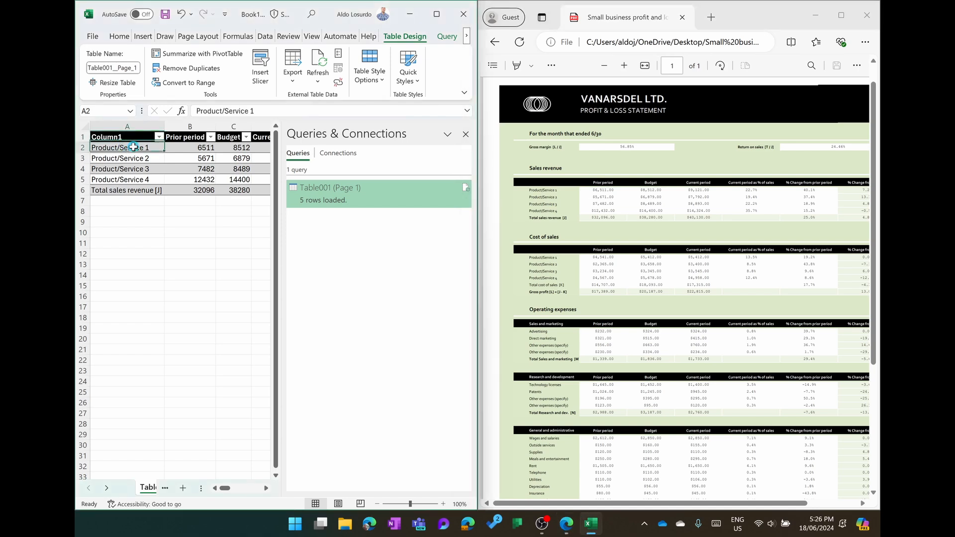
left_click(126, 189)
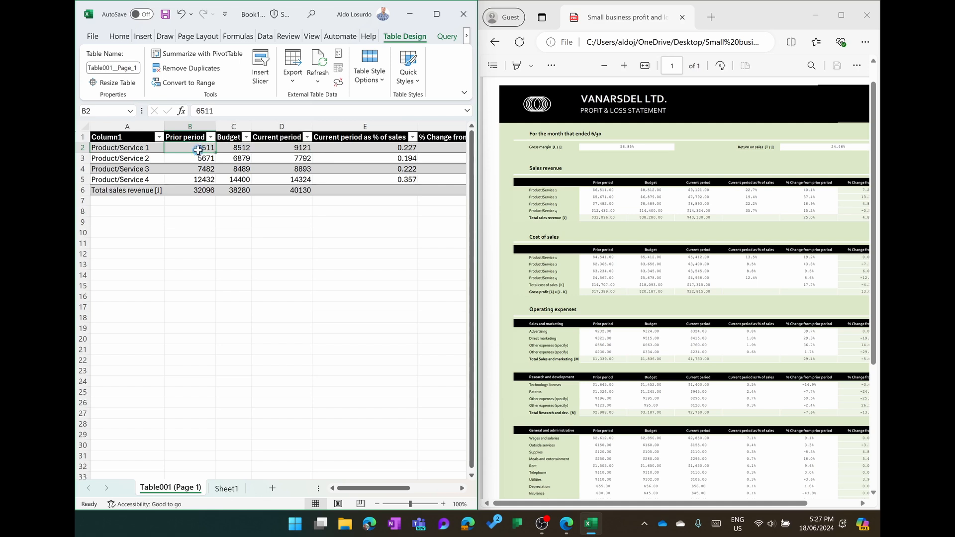
left_click_drag(197, 148, 301, 147)
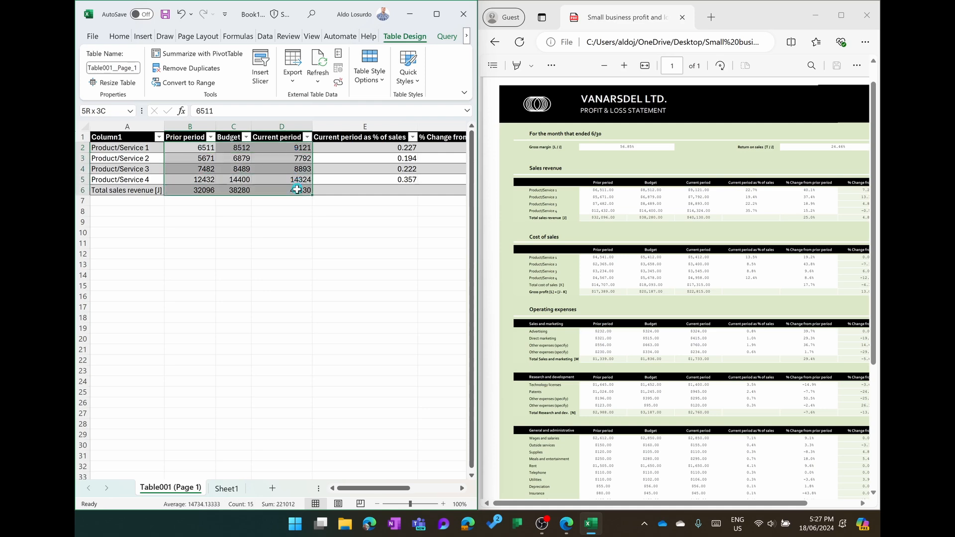
left_click(119, 36)
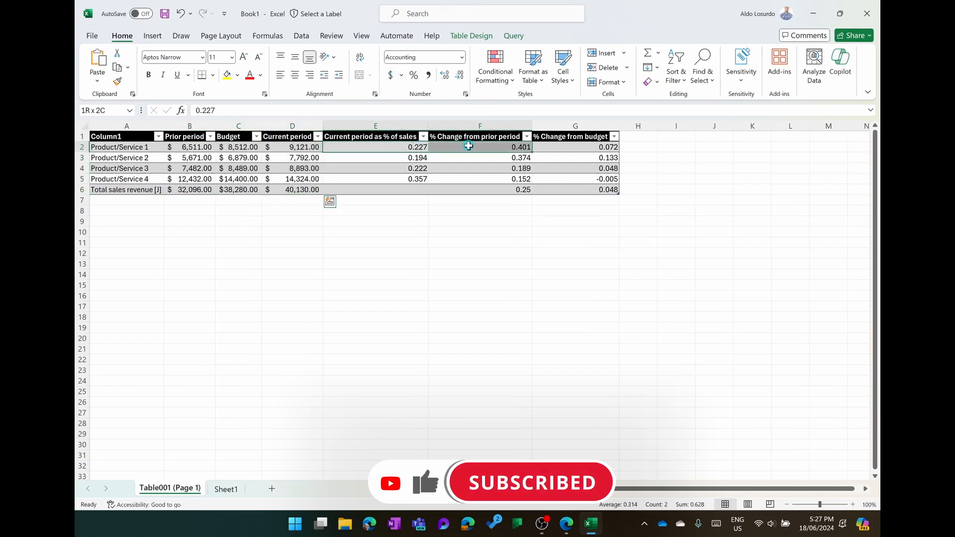
Step: Format the three % columns E2:G6 as percentages
left_click_drag(468, 146, 531, 189)
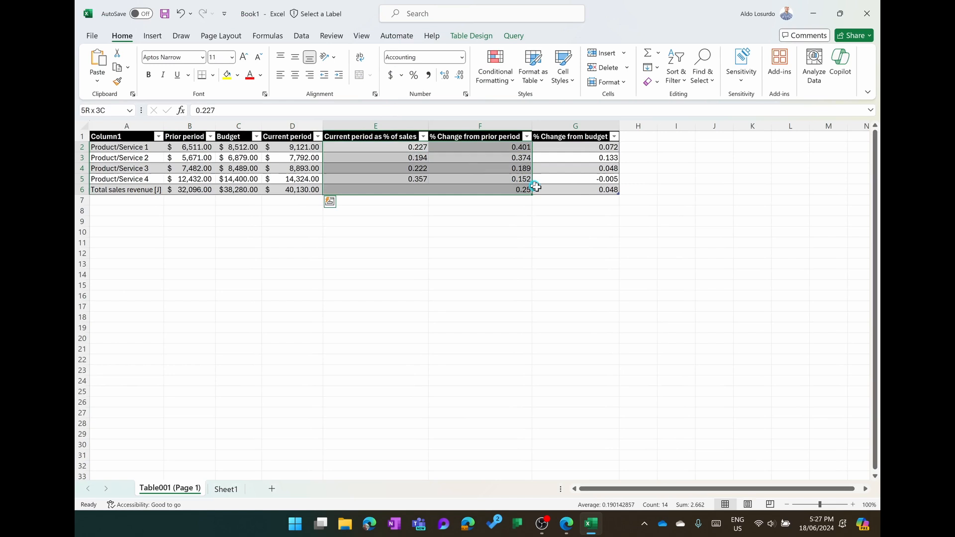
left_click(412, 74)
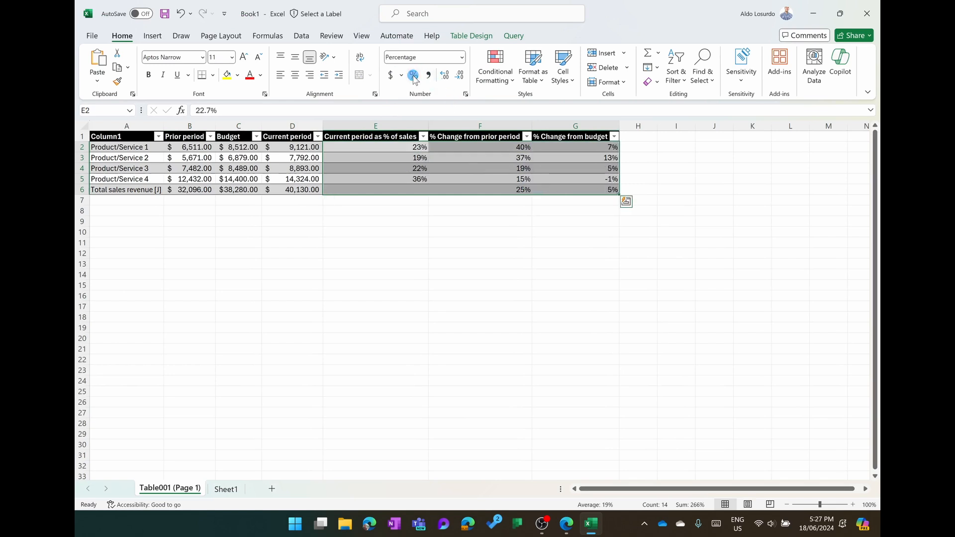